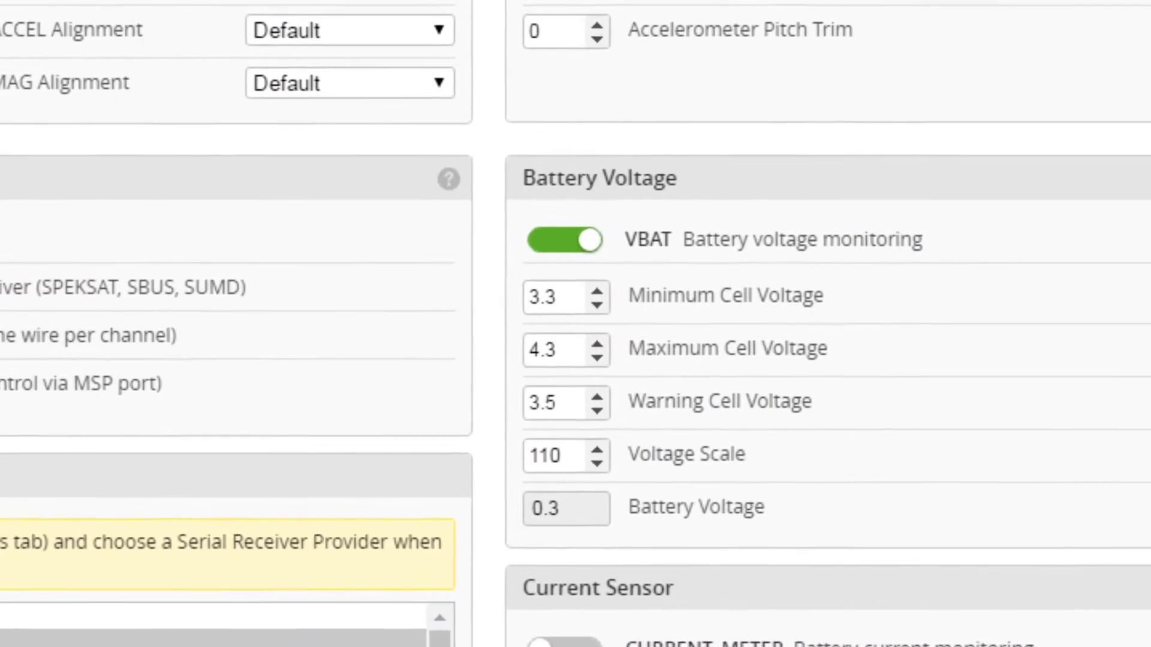
- Scroll down and write the Display Voltage and FC main voltage settings to the OSD
{"action": "scroll", "scroll_direction": "down", "scroll_amount": 3}
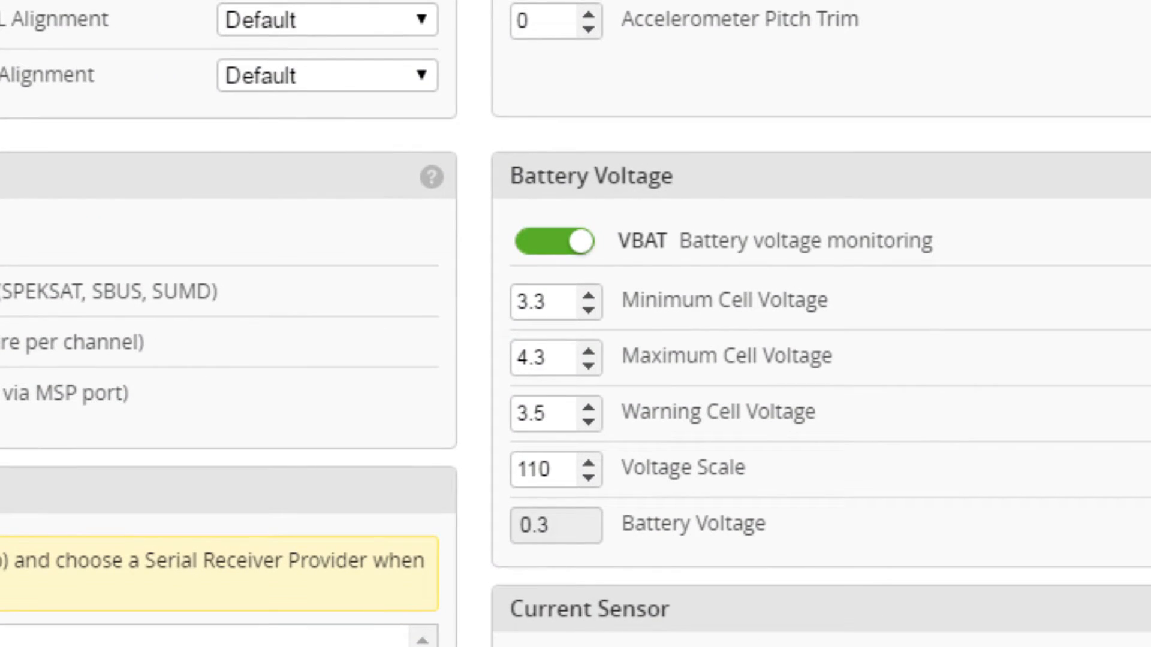
{"action": "scroll", "scroll_direction": "down", "scroll_amount": 3}
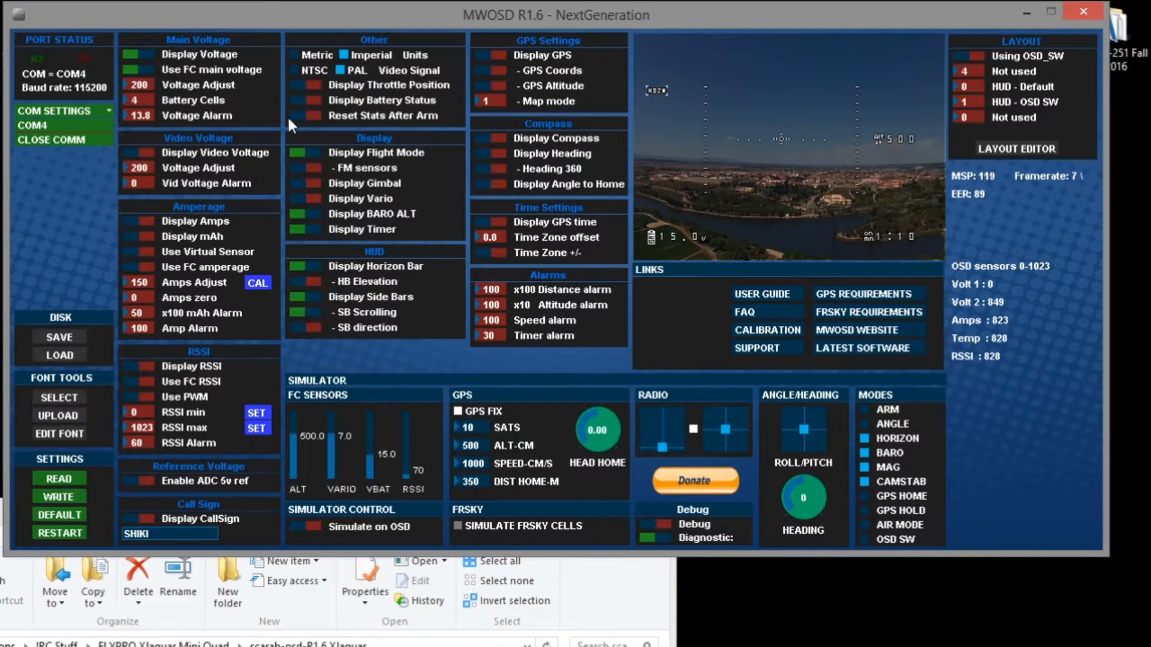
{"action": "left_click", "coordinate": [59, 497]}
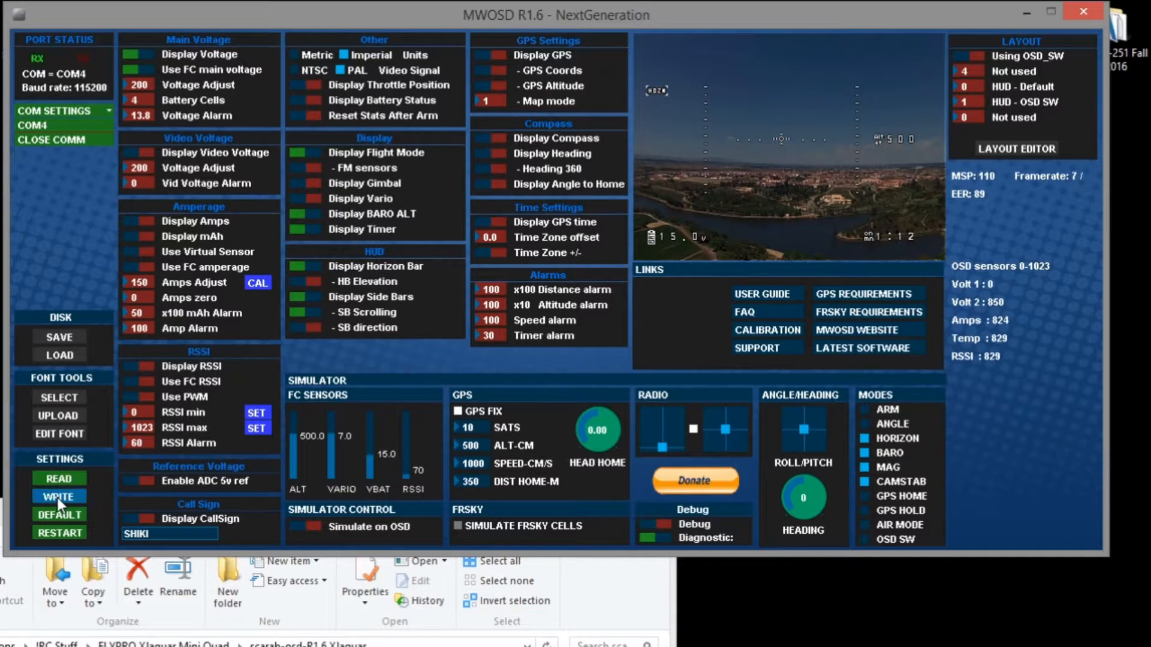
{"action": "left_click", "coordinate": [59, 496]}
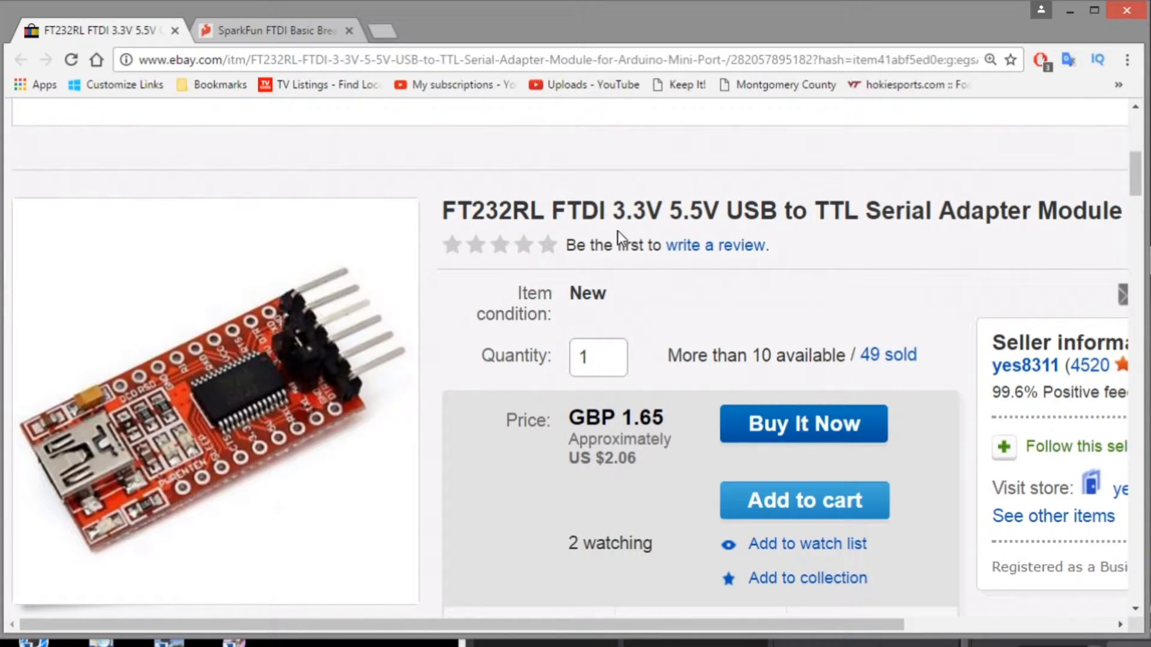
{"action": "mouse_move", "coordinate": [772, 235]}
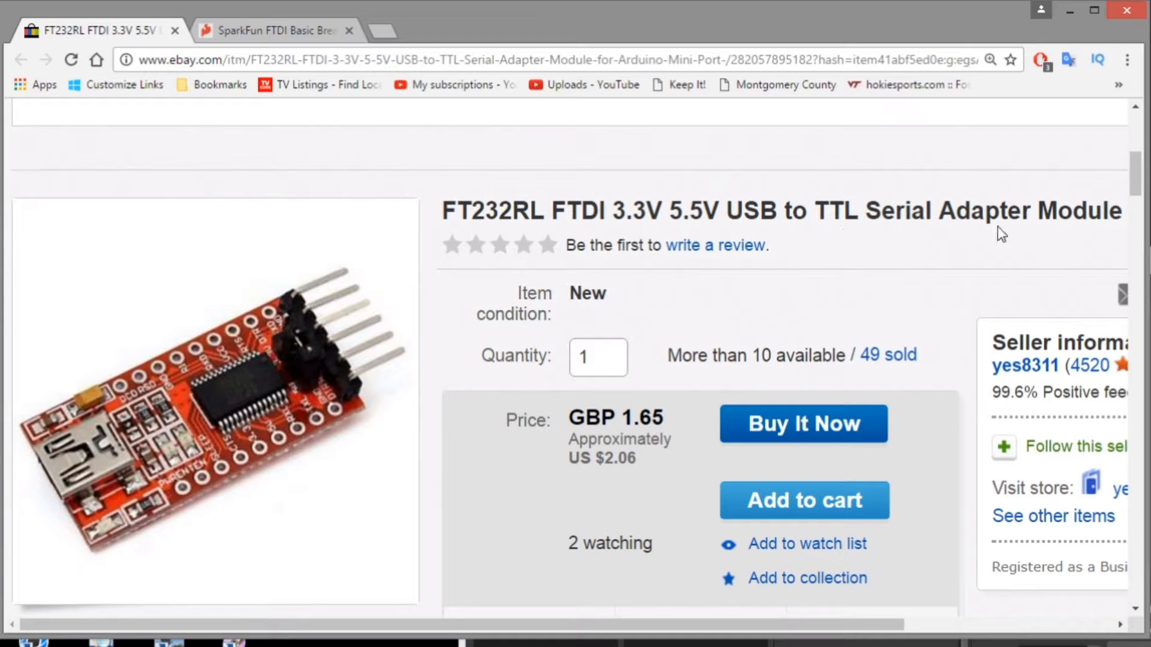
{"action": "mouse_move", "coordinate": [256, 228]}
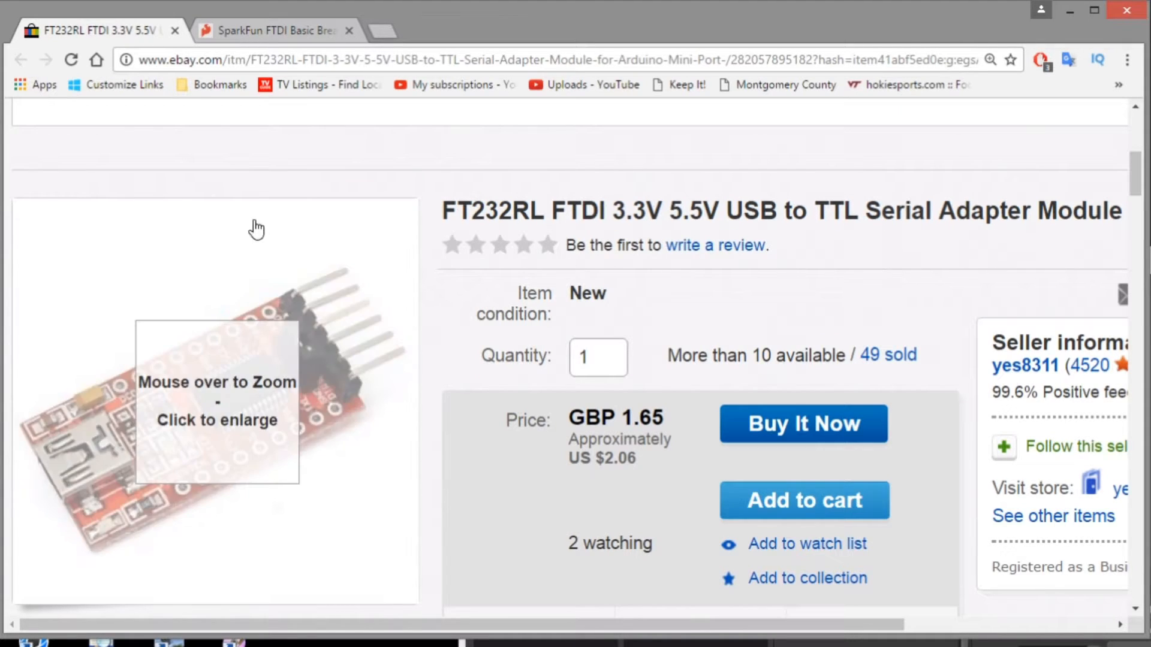
{"action": "mouse_move", "coordinate": [381, 150]}
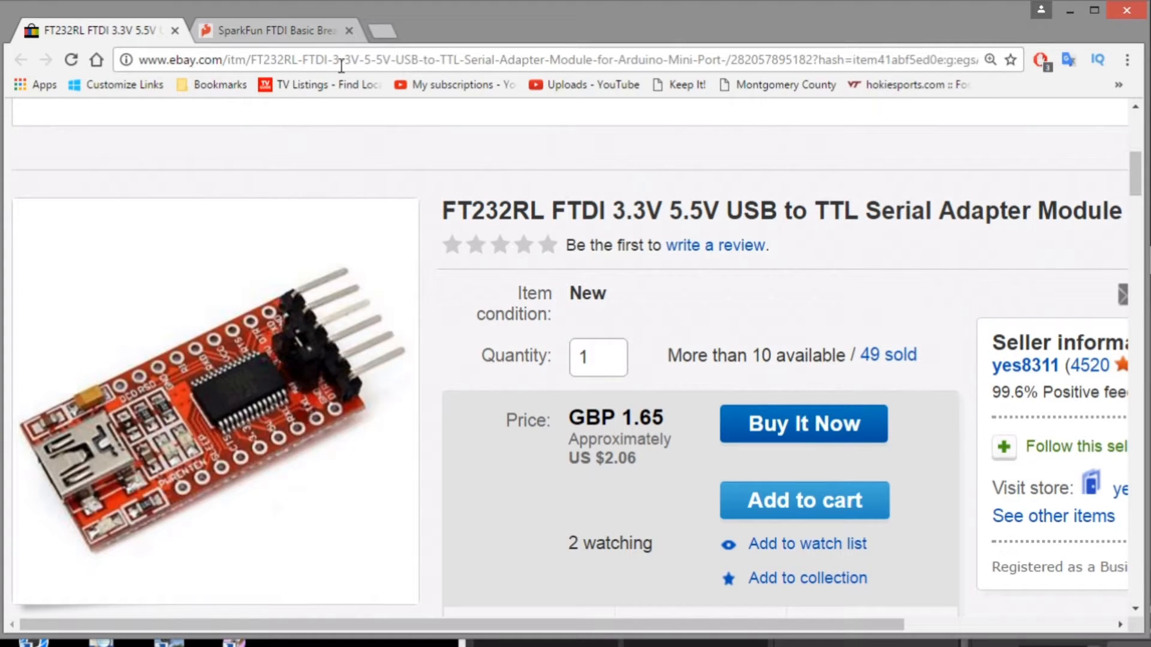
{"action": "mouse_move", "coordinate": [651, 161]}
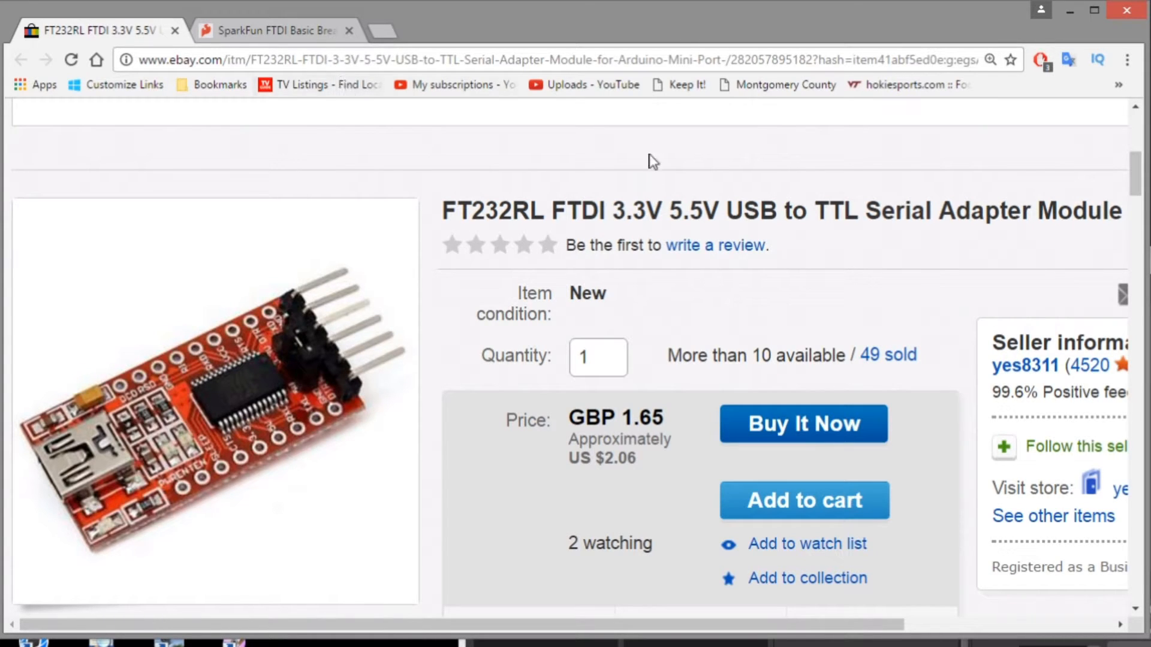
- Check the eBay listing's shipping details, then switch to the SparkFun FTDI Basic Breakout page
{"action": "scroll", "scroll_direction": "down", "scroll_amount": 3}
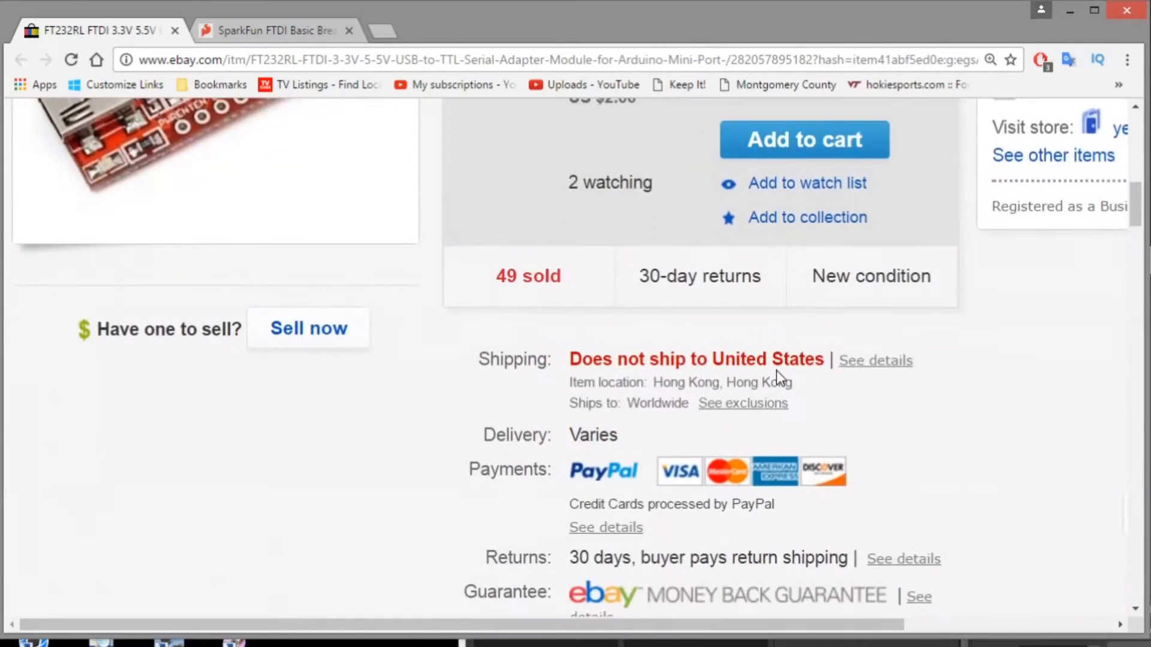
{"action": "left_click", "coordinate": [275, 30]}
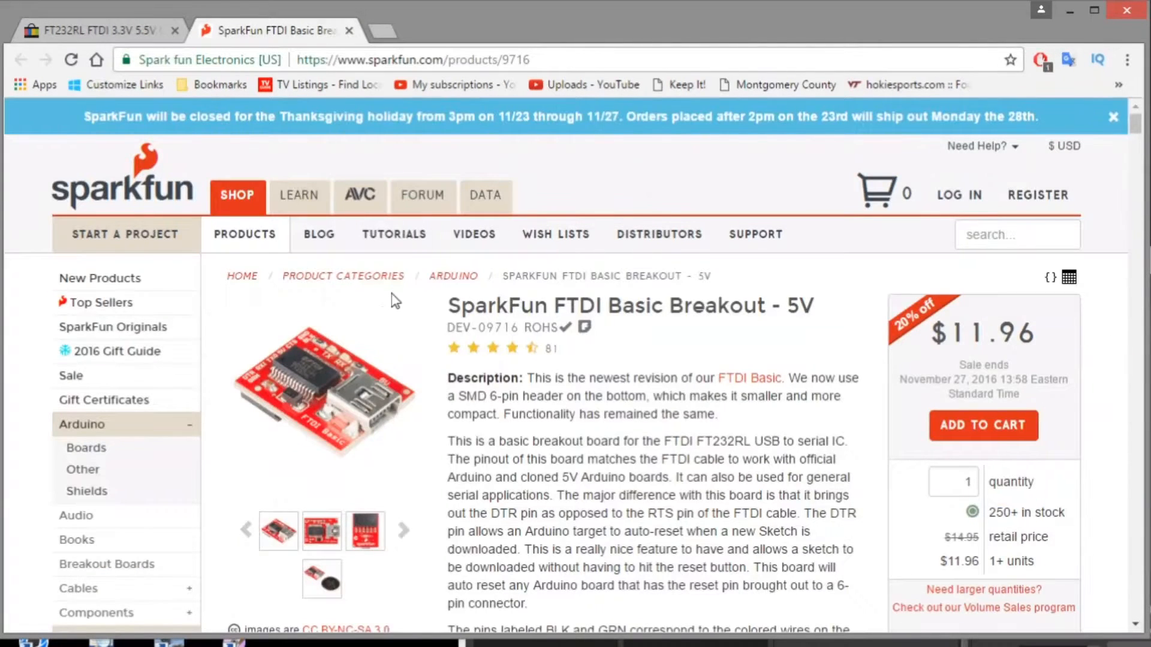
{"action": "mouse_move", "coordinate": [341, 464]}
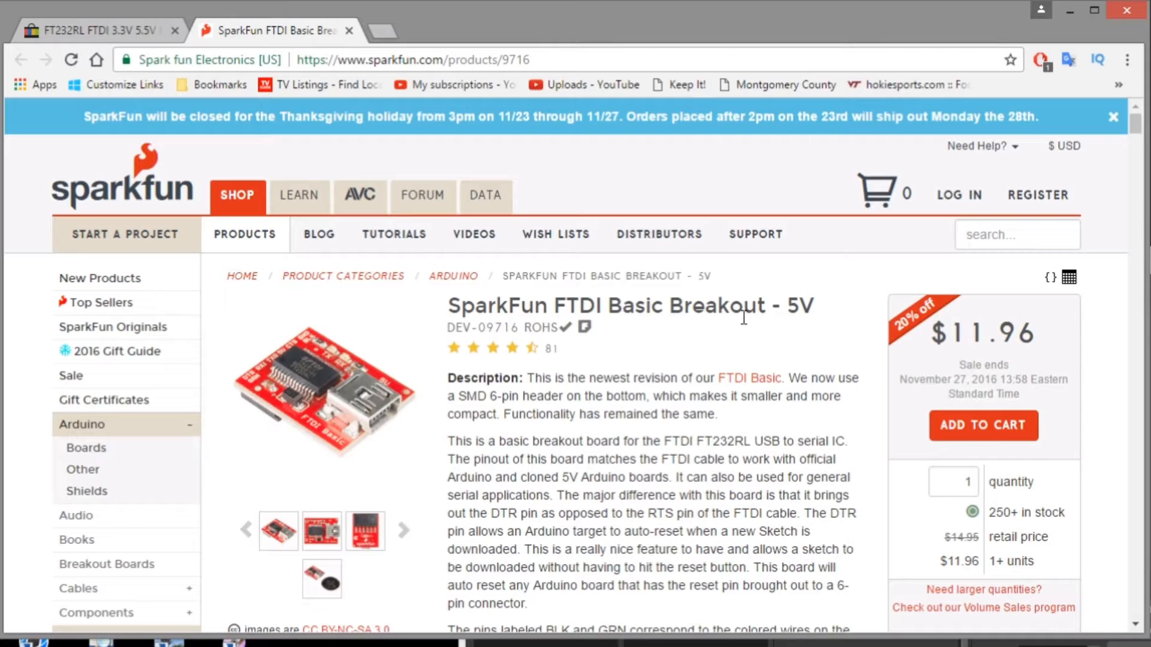
{"action": "scroll", "scroll_direction": "down", "scroll_amount": 3}
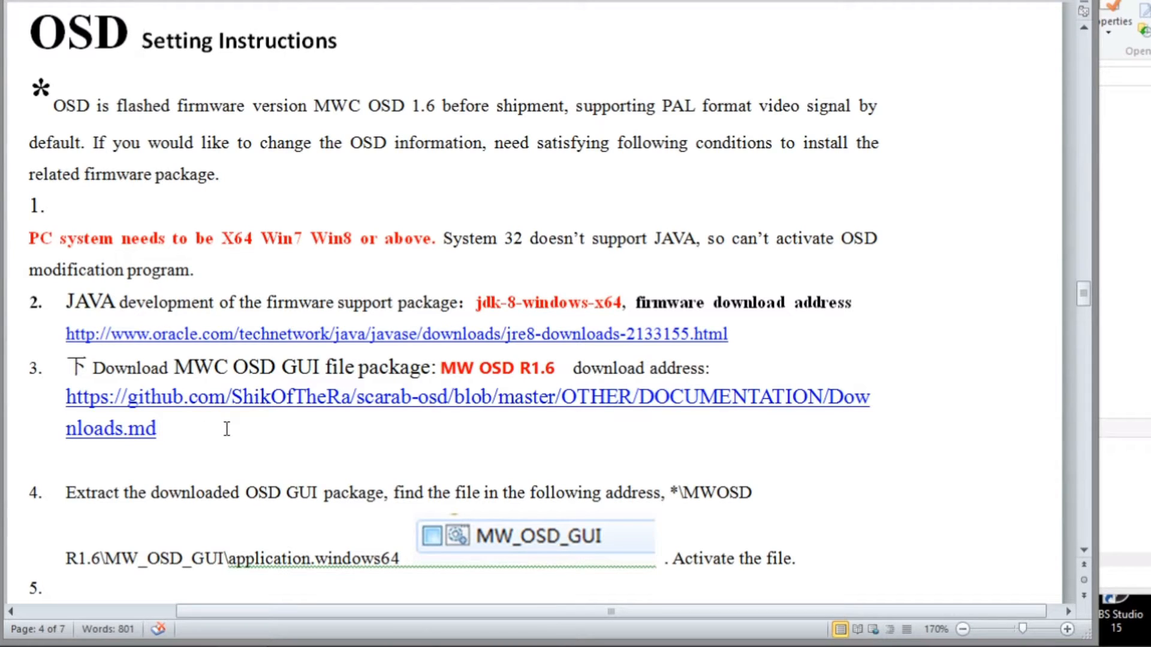
- Switch from Word to the FLYPRO XJaguar Mini Quad folder in File Explorer
{"action": "left_click", "coordinate": [143, 40]}
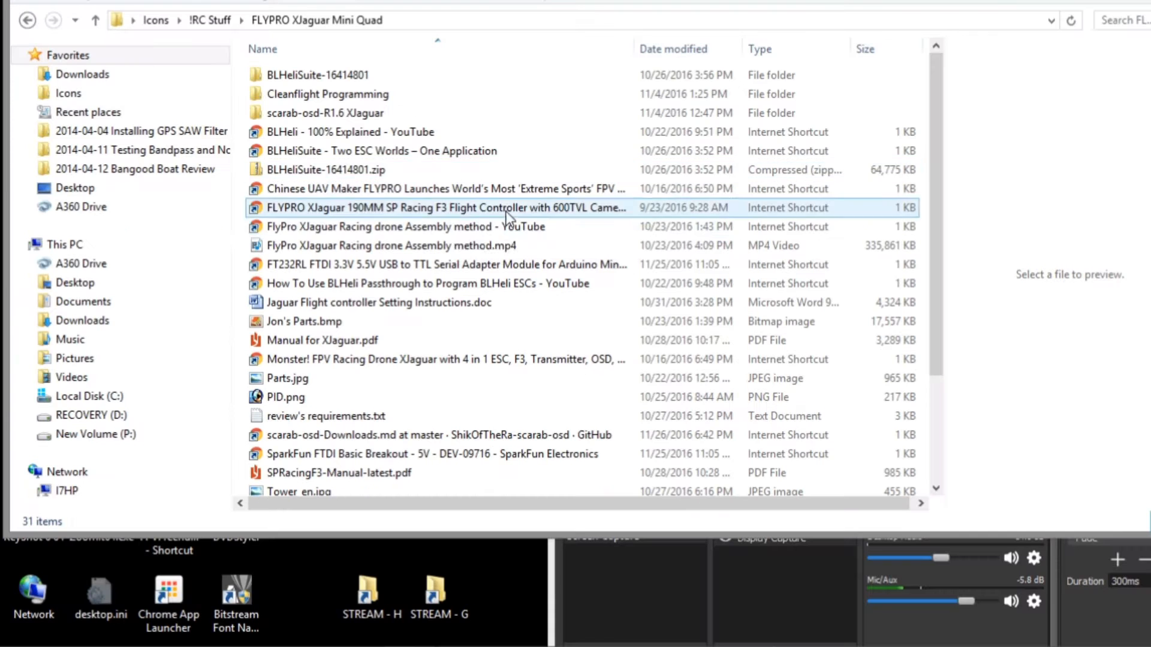
- Open the scarab-osd-R1.6 XJaguar folder and select the MW_OSD_GUI.exe shortcut
{"action": "left_click", "coordinate": [326, 112]}
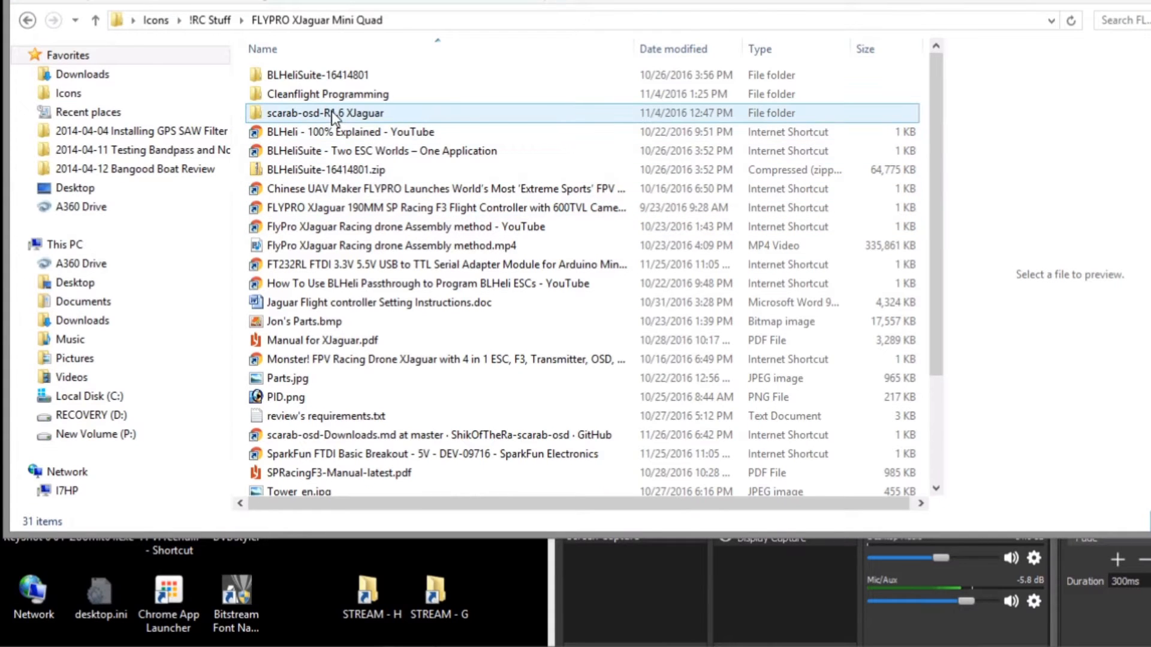
{"action": "mouse_move", "coordinate": [415, 117]}
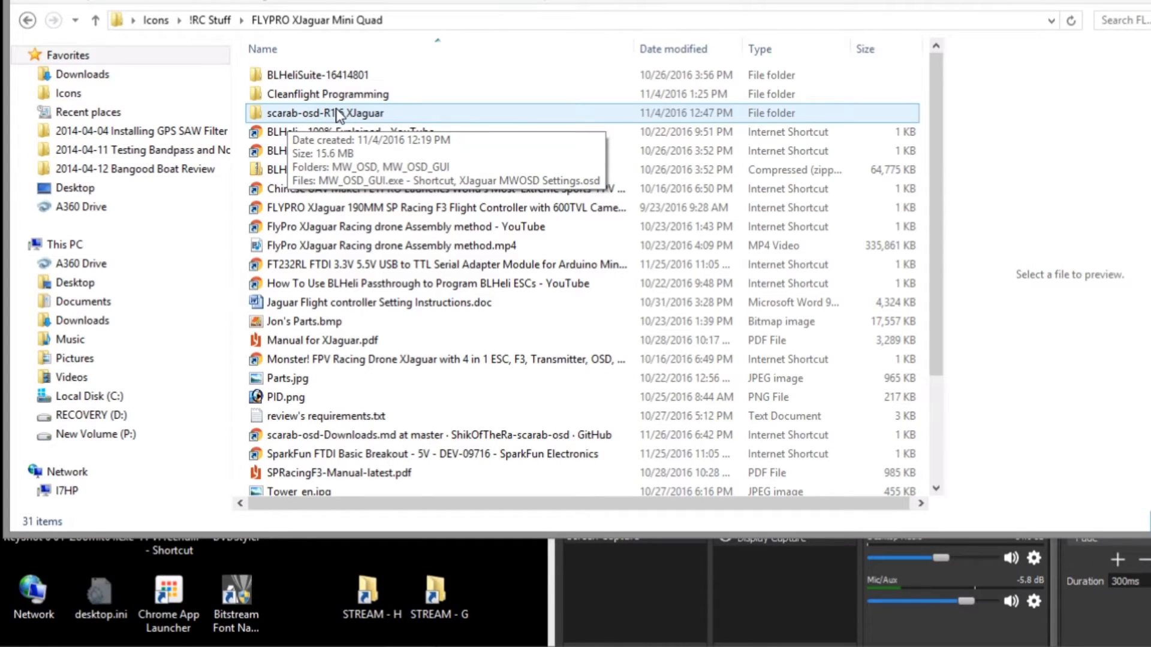
{"action": "double_click", "coordinate": [326, 112]}
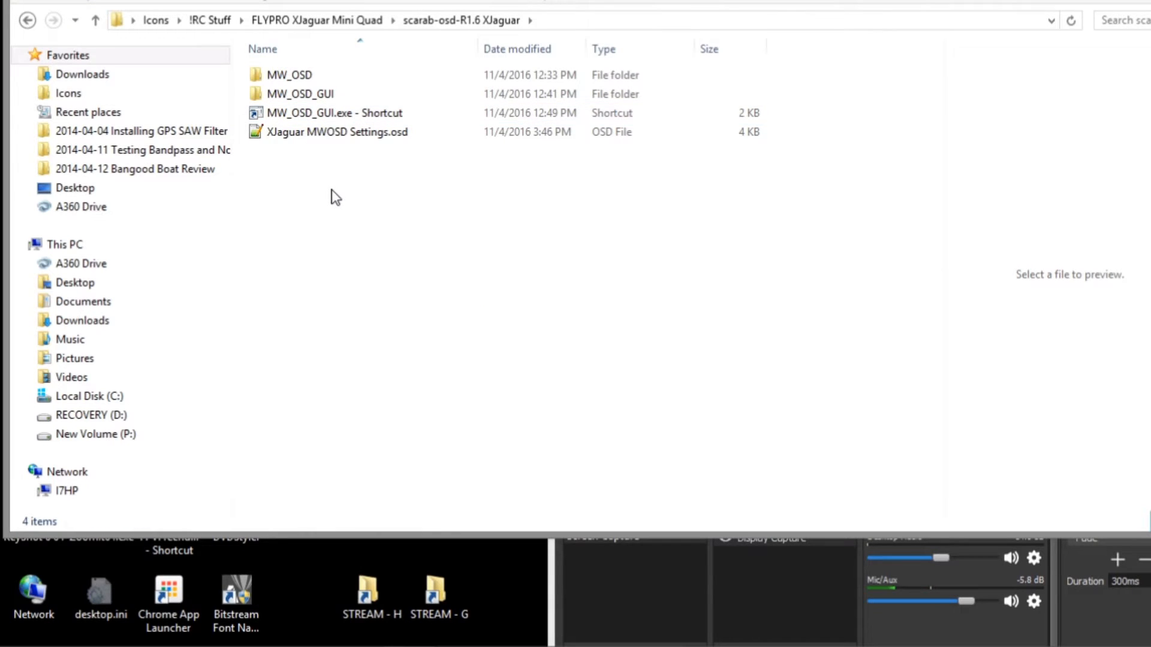
{"action": "left_click", "coordinate": [335, 112]}
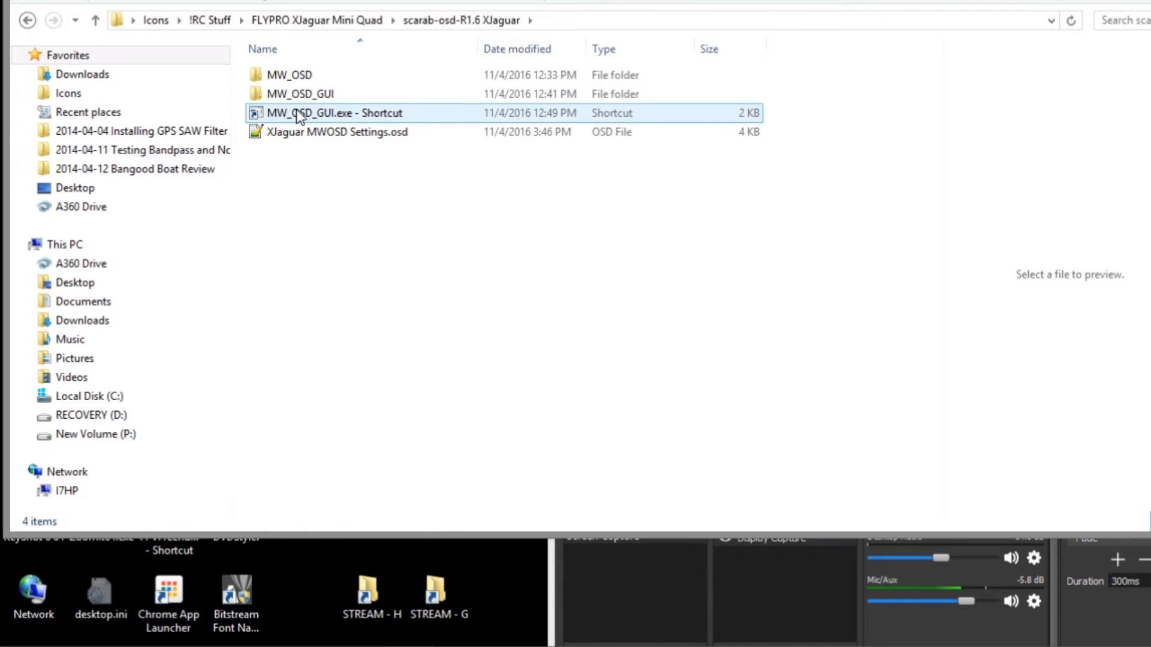
- Find MW_OSD_GUI.exe under MW_OSD_GUI > application.windows32, then launch it via its shortcut
{"action": "left_click", "coordinate": [299, 94]}
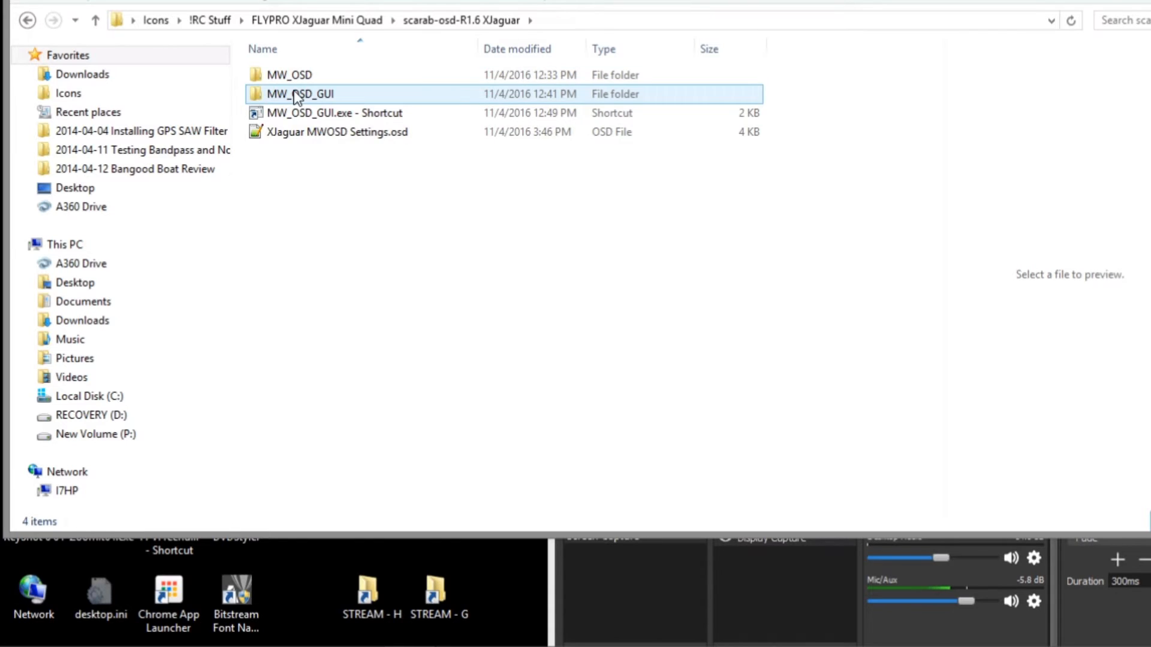
{"action": "double_click", "coordinate": [299, 94]}
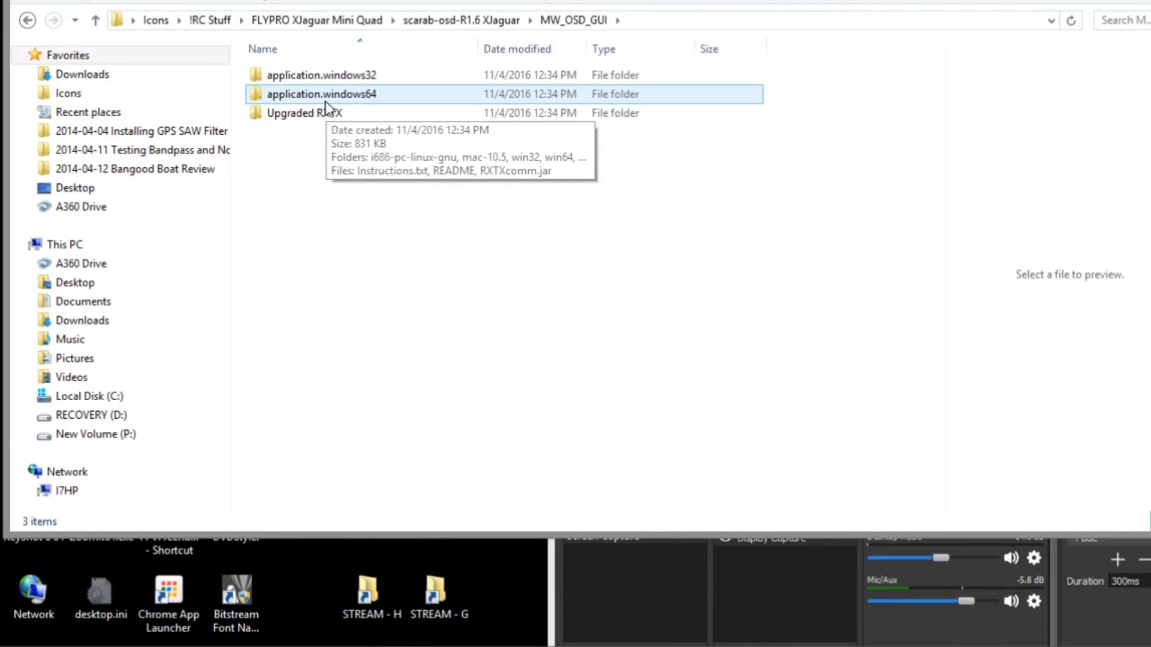
{"action": "left_click", "coordinate": [320, 75]}
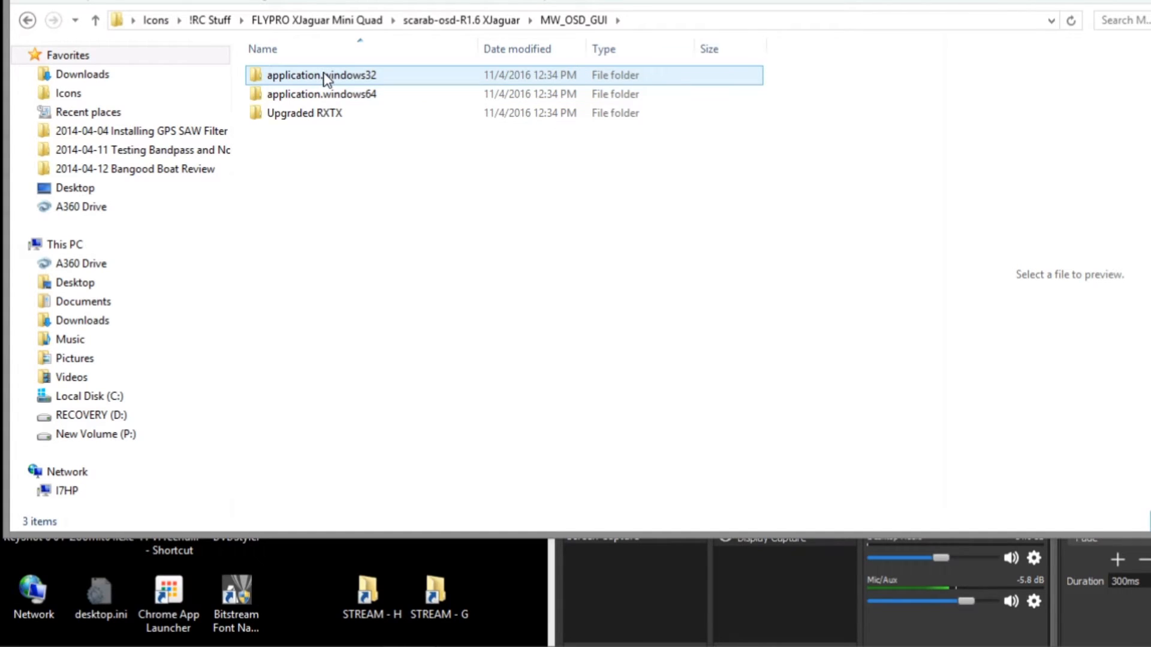
{"action": "double_click", "coordinate": [321, 75]}
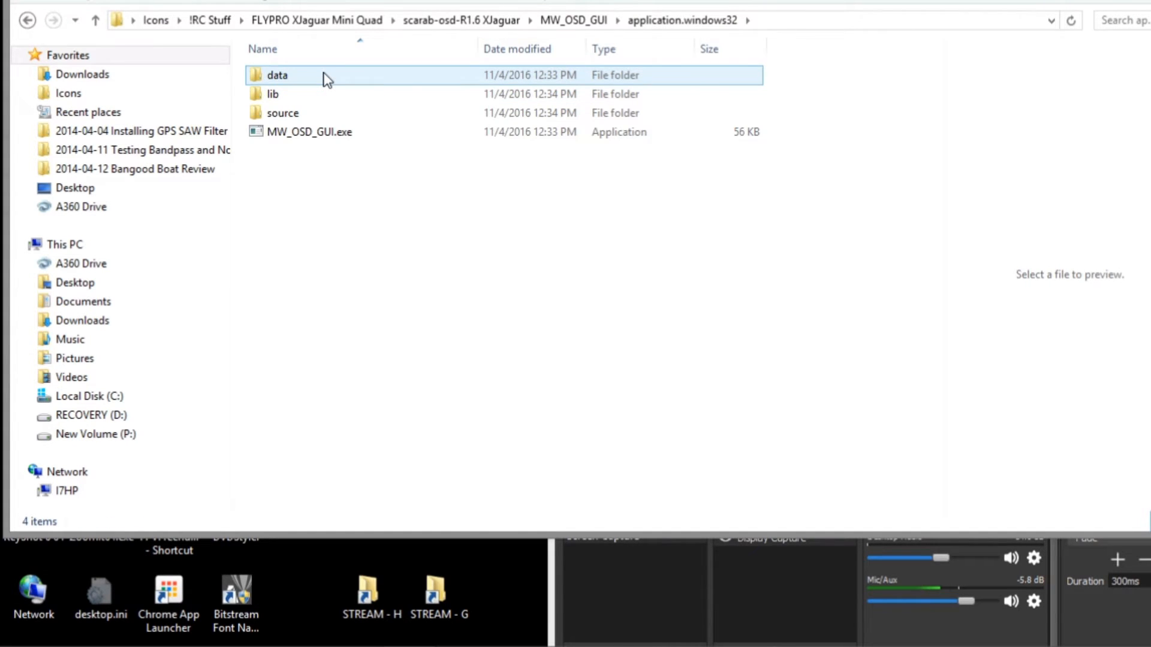
{"action": "left_click", "coordinate": [310, 131]}
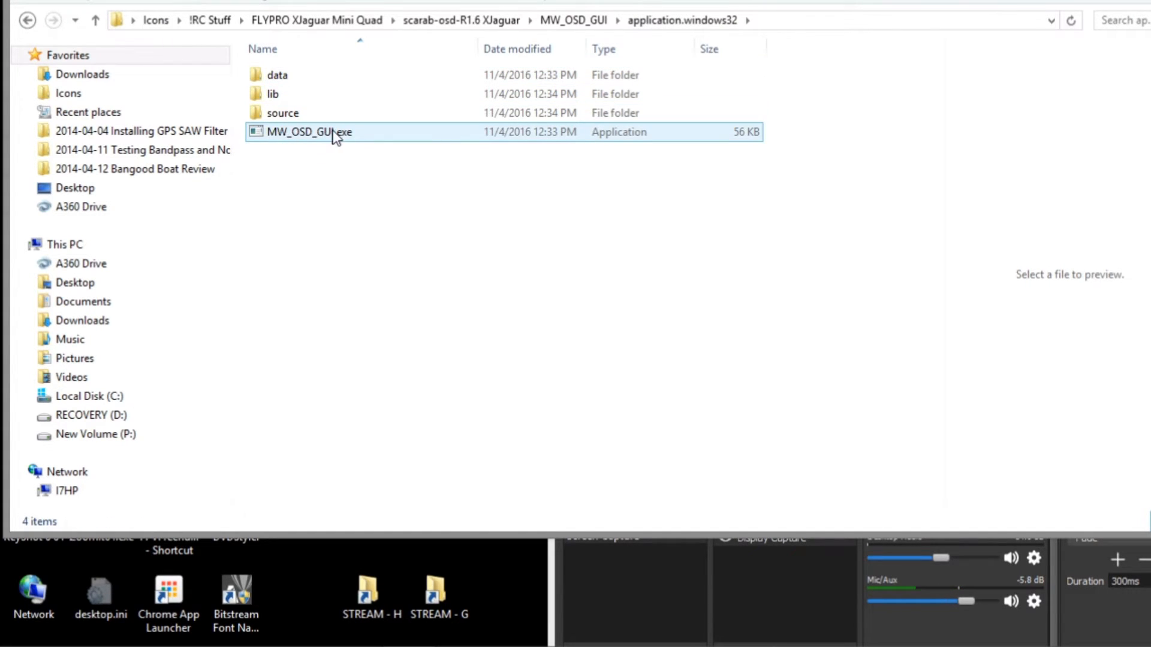
{"action": "mouse_move", "coordinate": [301, 133]}
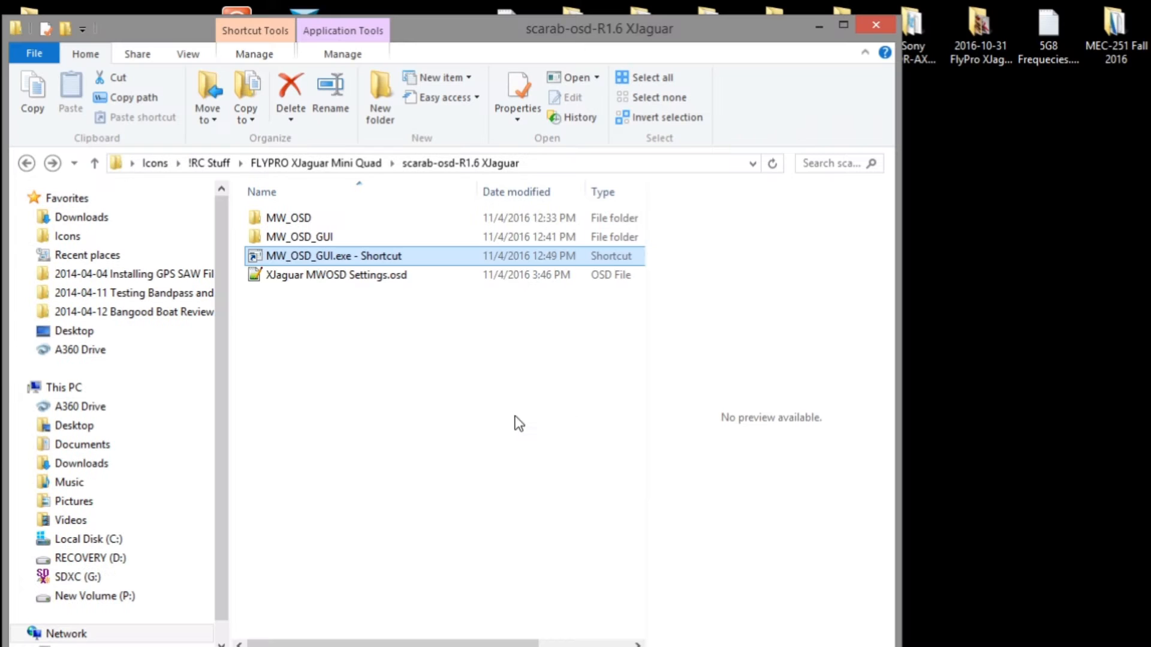
{"action": "mouse_move", "coordinate": [455, 433]}
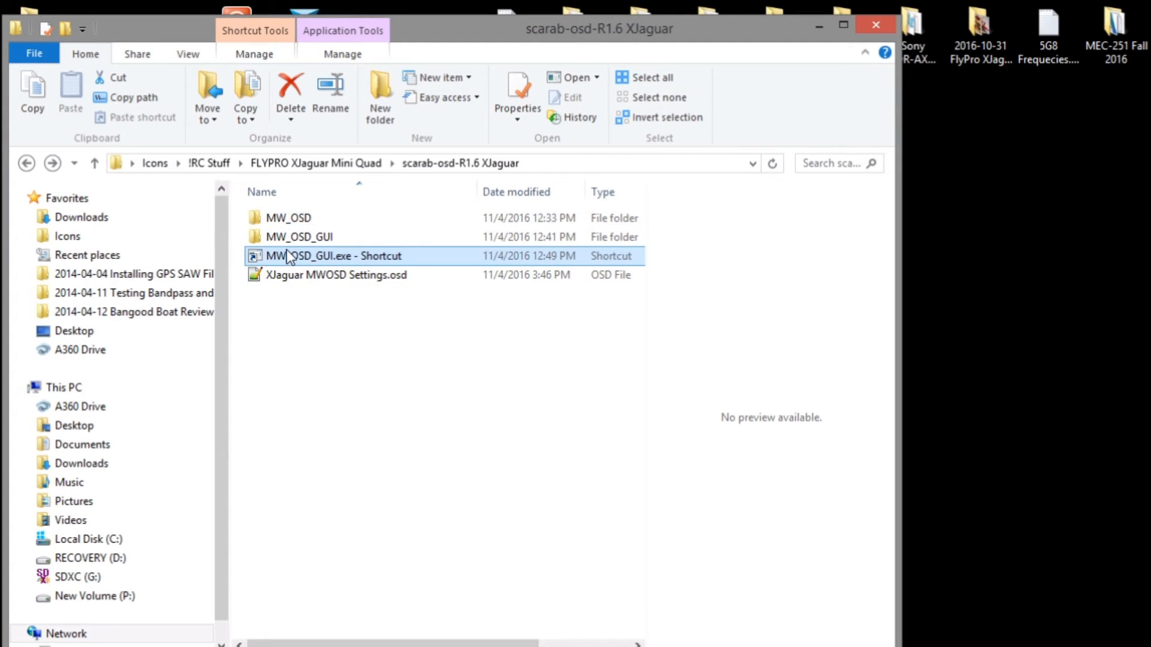
{"action": "mouse_move", "coordinate": [304, 262]}
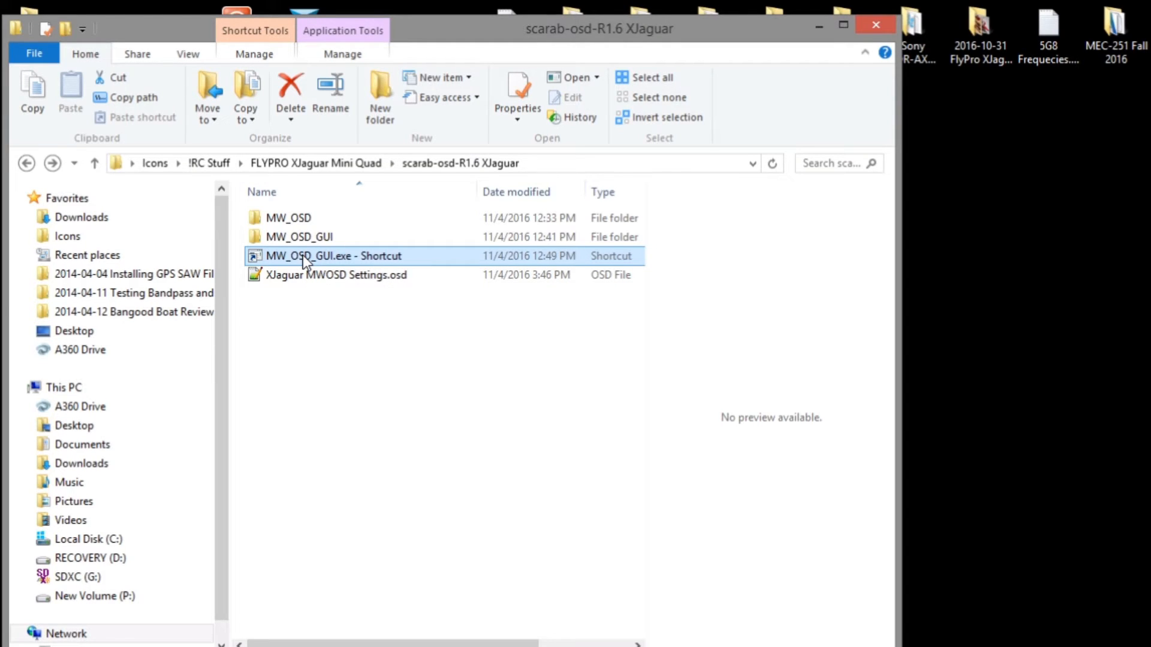
{"action": "double_click", "coordinate": [333, 256]}
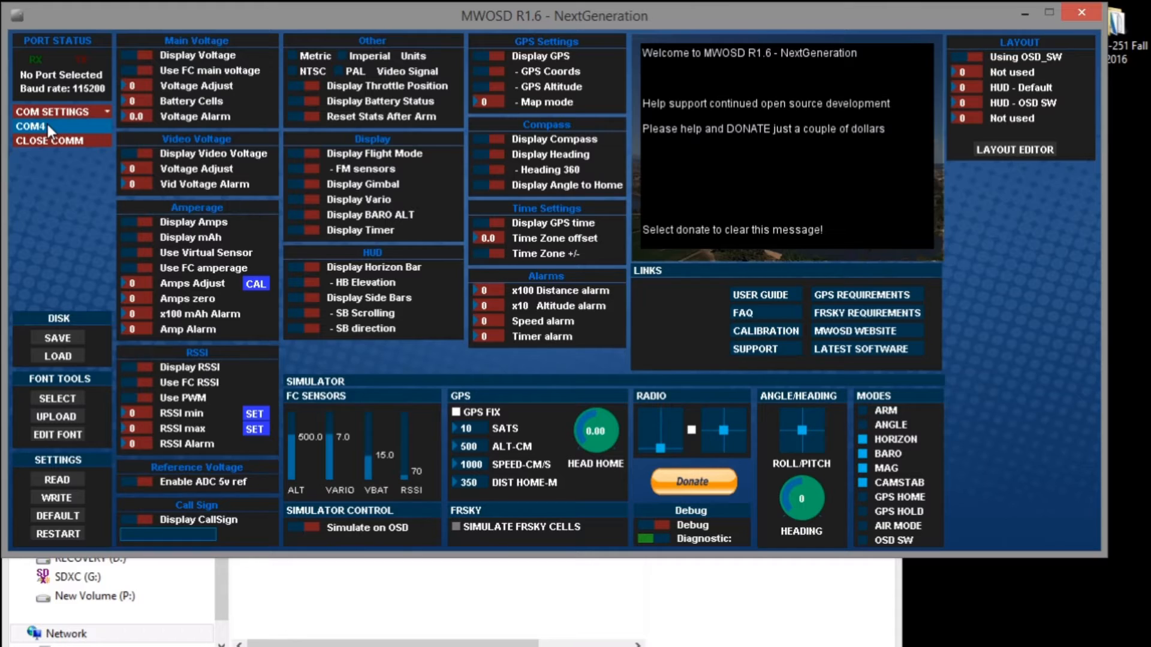
- Connect to the OSD on COM4 to load its current settings
{"action": "left_click", "coordinate": [29, 126]}
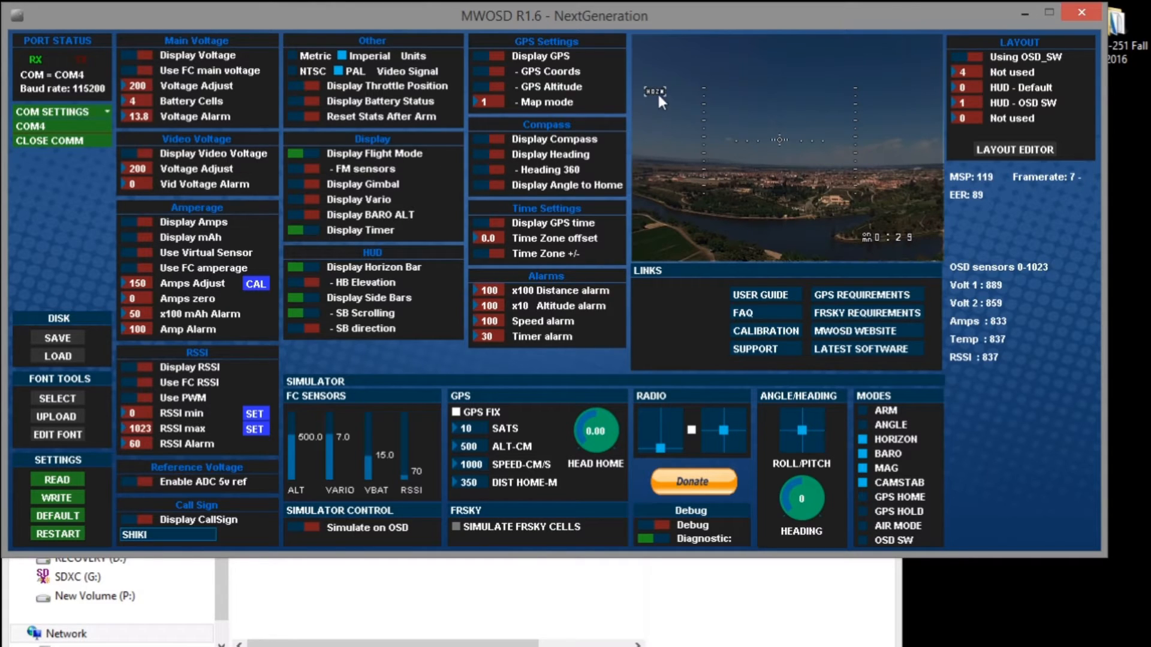
- Toggle the flight mode display off and back on, then enable the main voltage display
{"action": "left_click", "coordinate": [309, 156]}
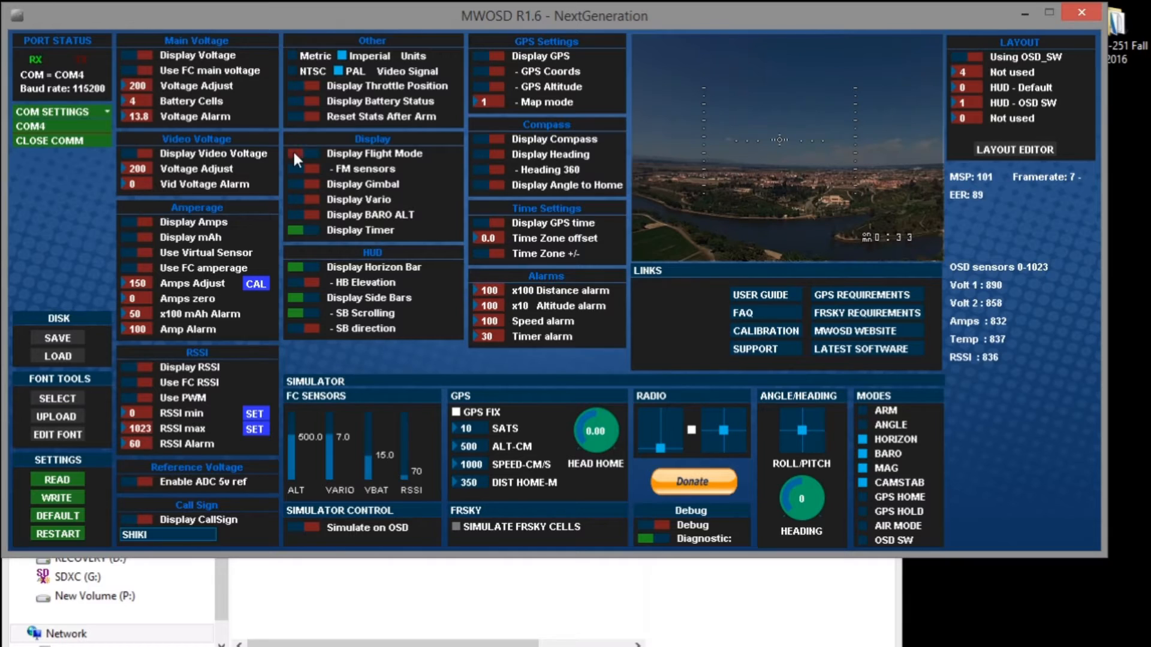
{"action": "left_click", "coordinate": [297, 154]}
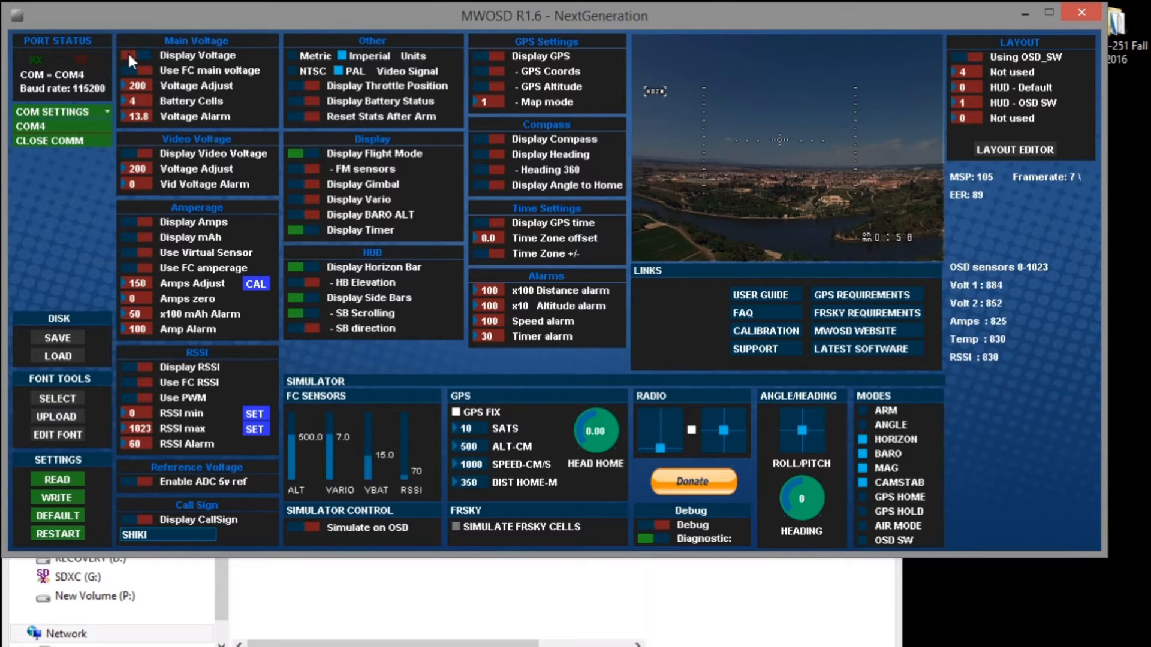
{"action": "left_click", "coordinate": [130, 56]}
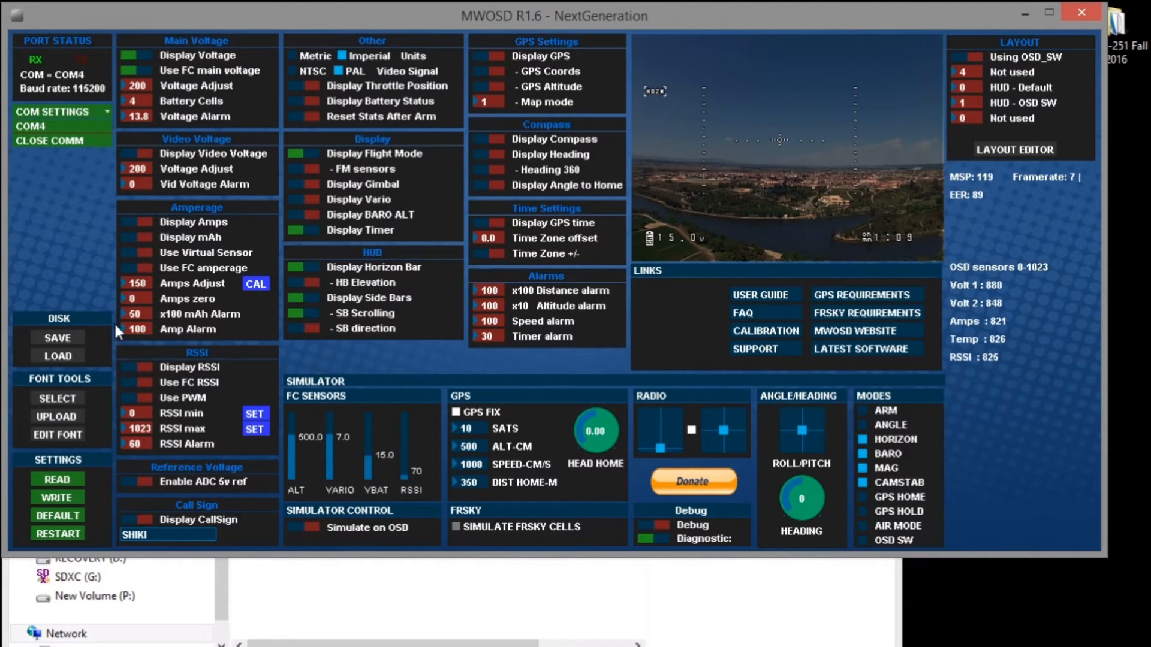
- Write the voltage display settings to the OSD and close the COM4 connection
{"action": "left_click", "coordinate": [56, 501]}
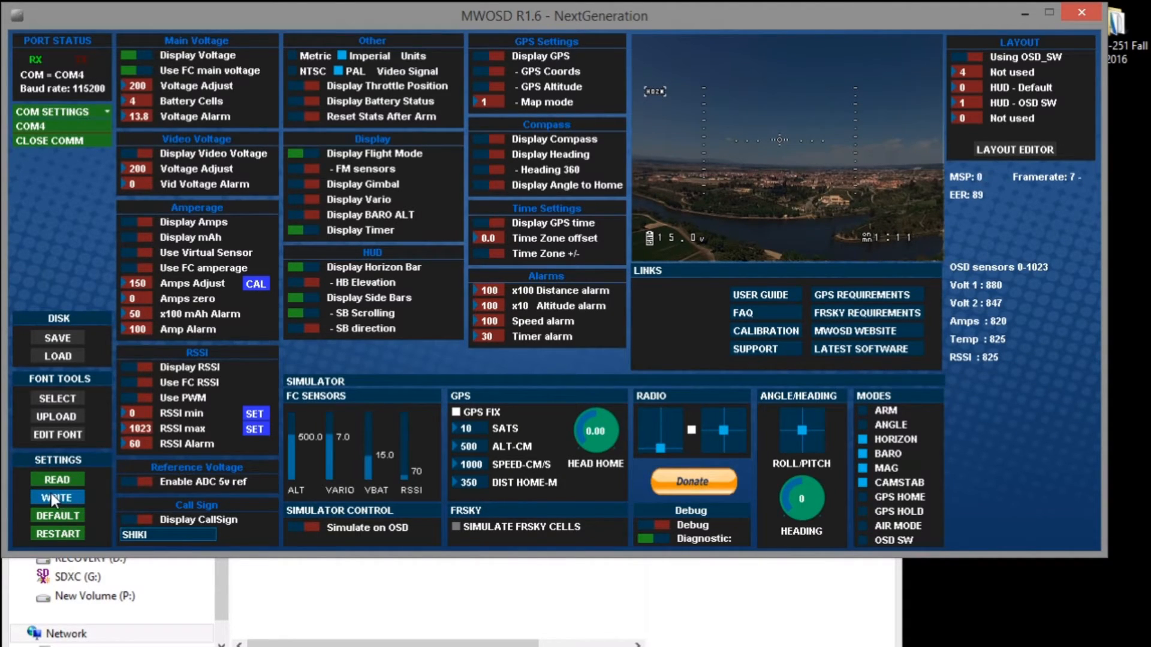
{"action": "left_click", "coordinate": [57, 497]}
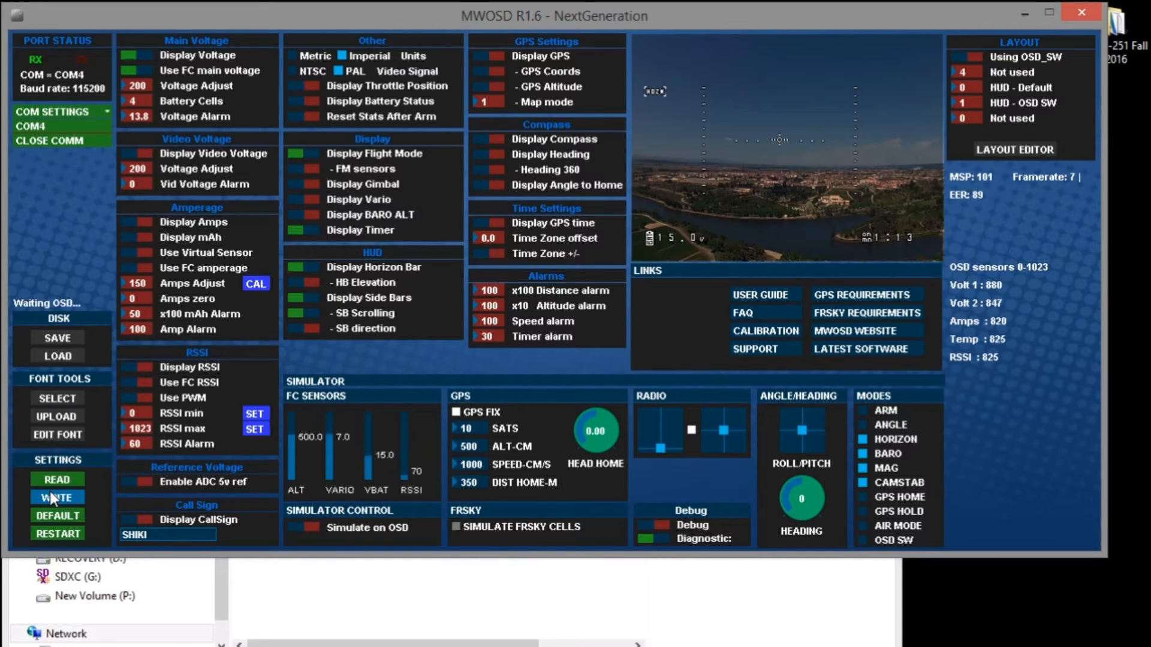
{"action": "left_click", "coordinate": [56, 498]}
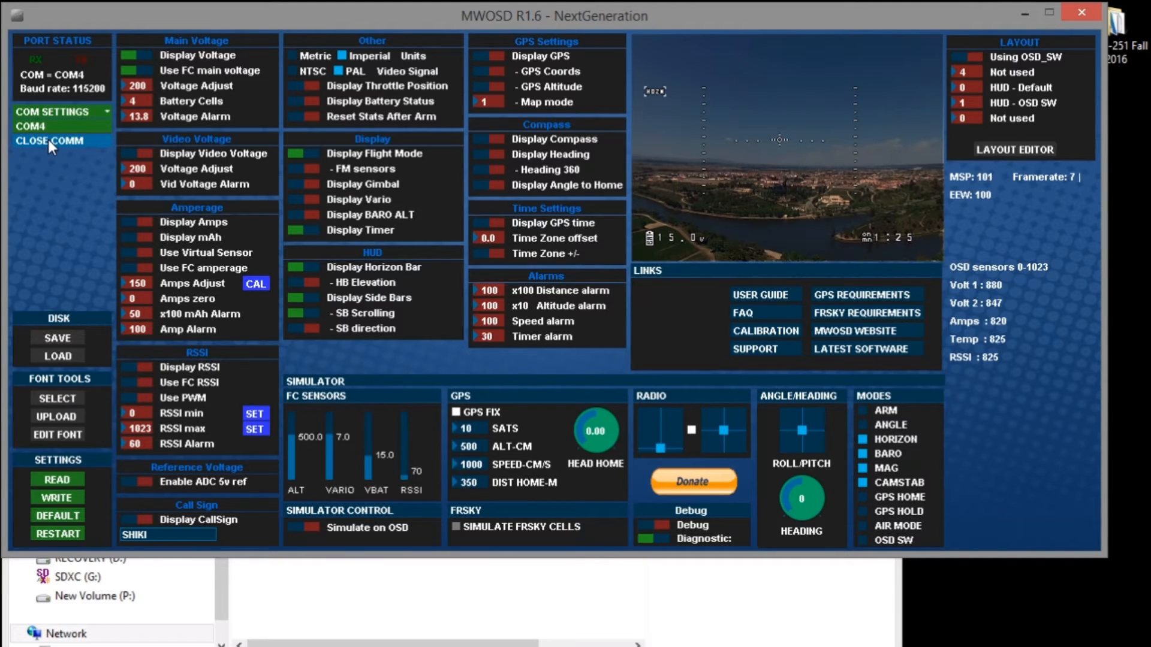
{"action": "left_click", "coordinate": [50, 141]}
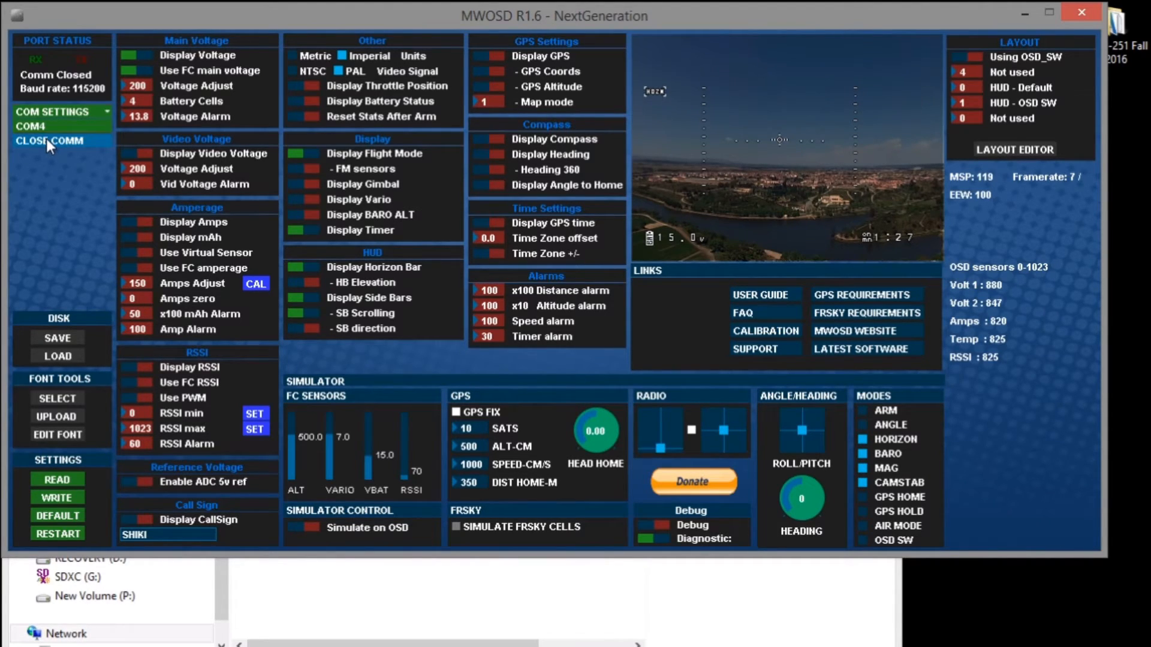